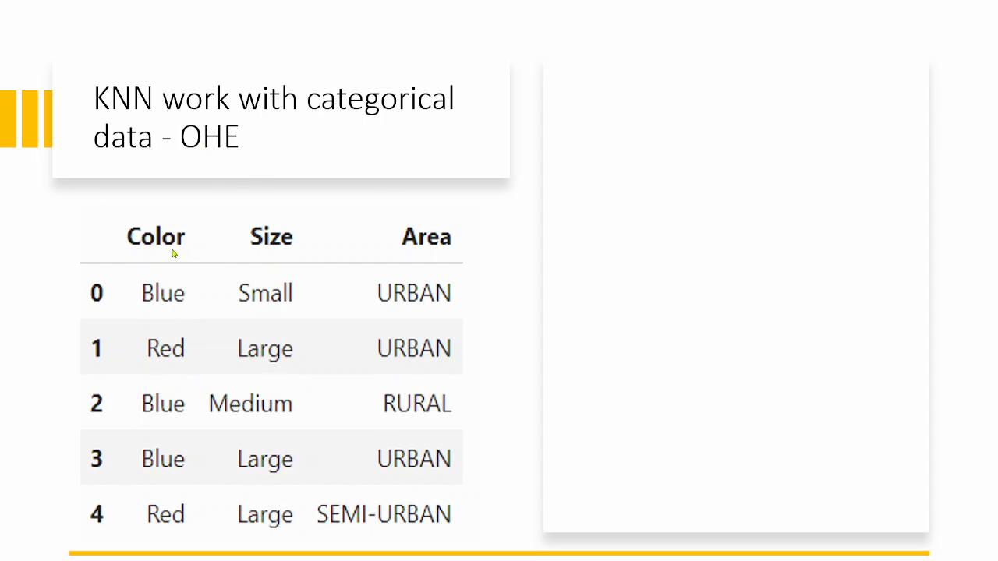
mouse_move(269, 230)
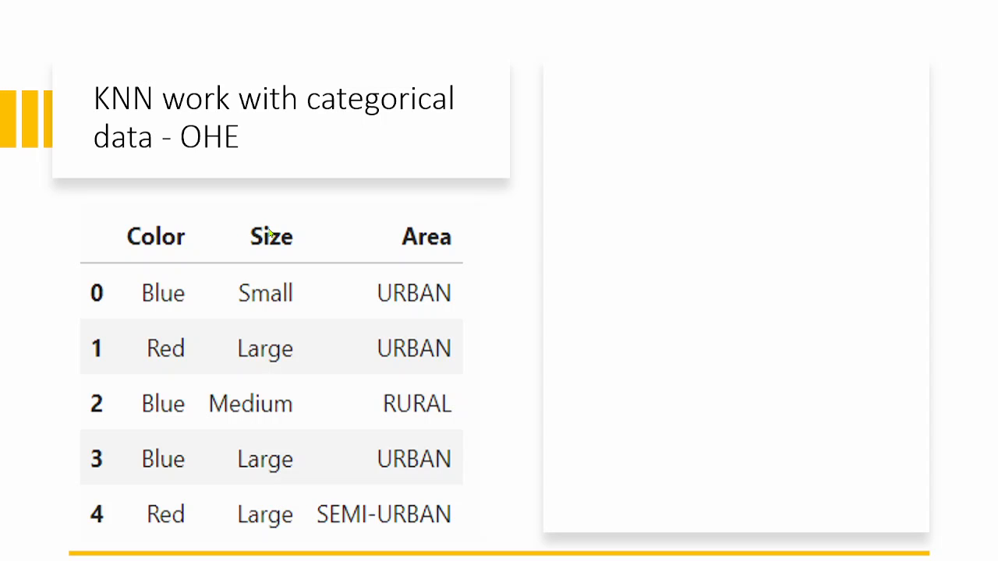
mouse_move(434, 258)
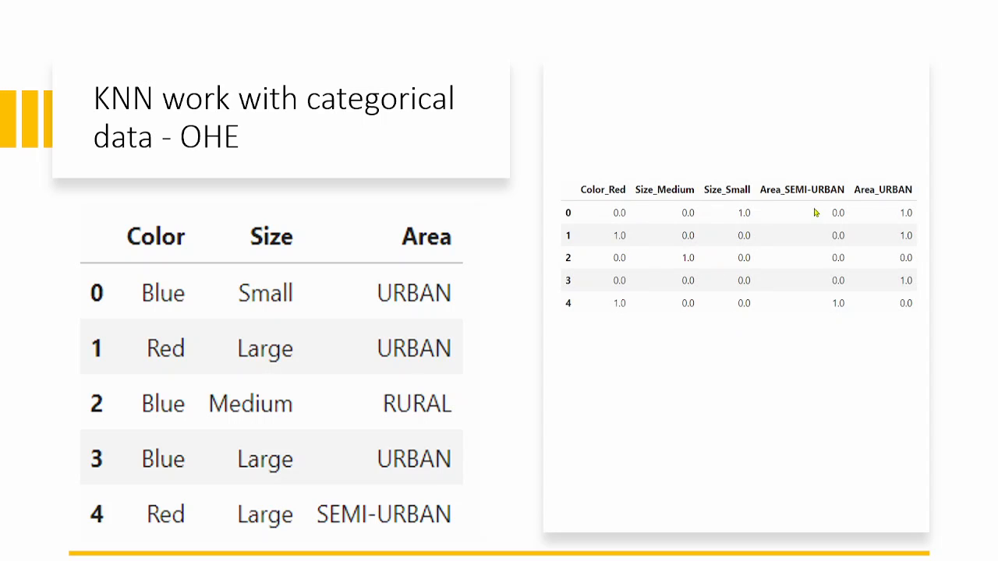
mouse_move(836, 234)
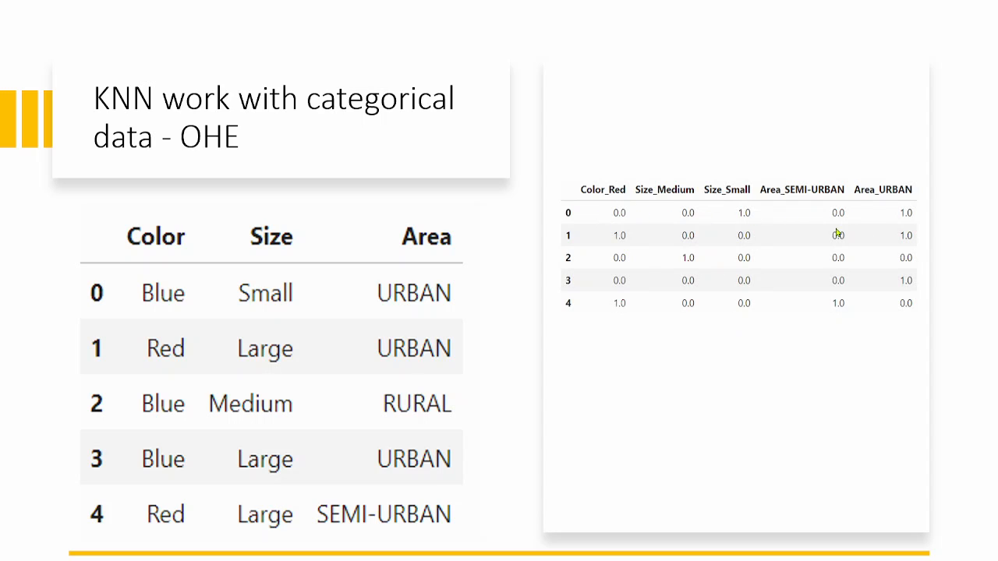
mouse_move(757, 289)
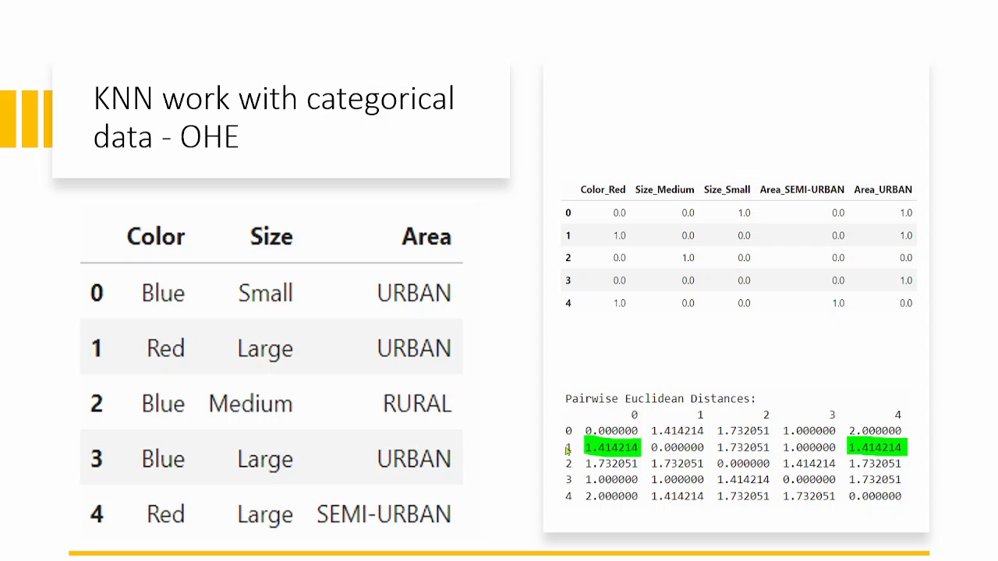
mouse_move(168, 365)
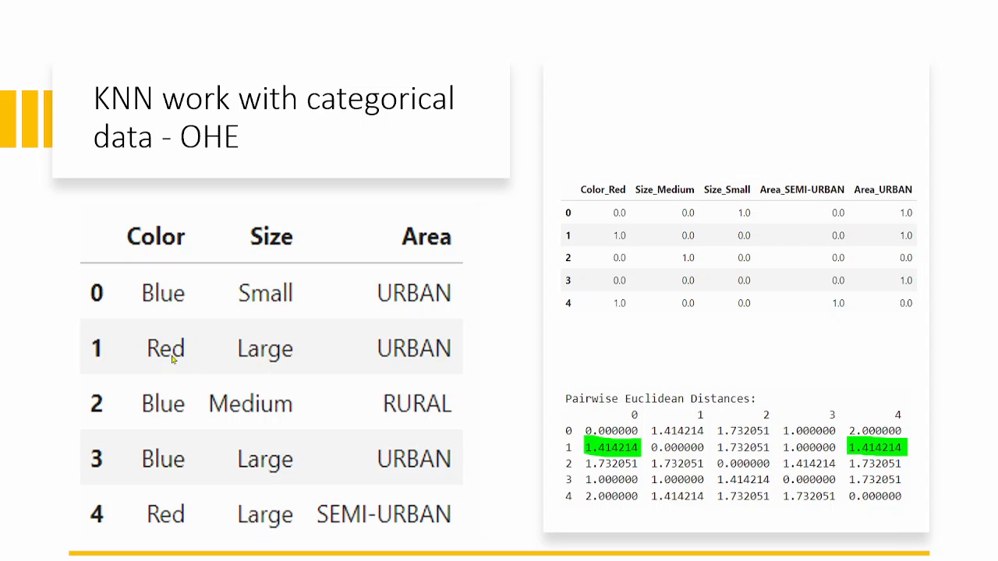
mouse_move(876, 462)
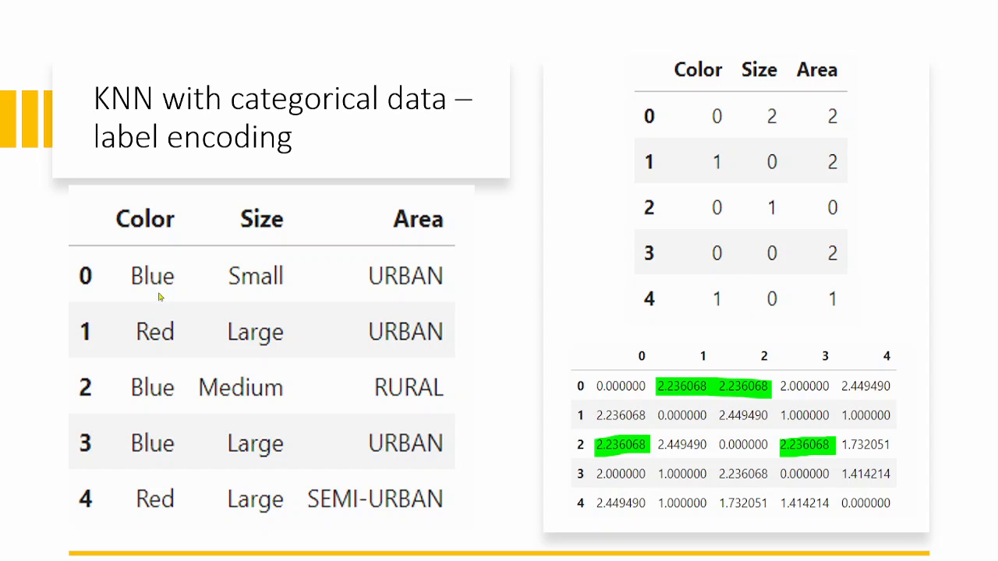
mouse_move(396, 336)
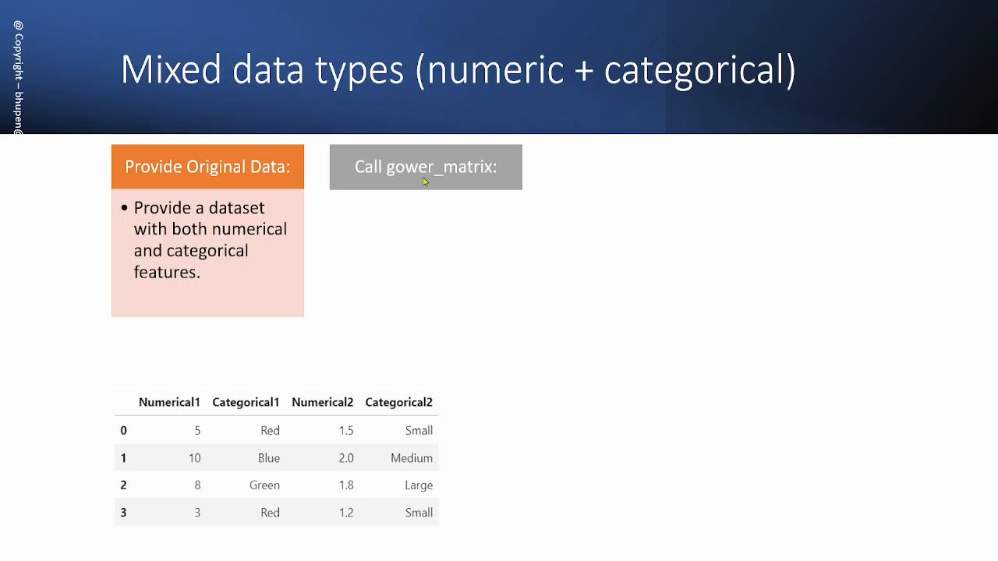
mouse_move(446, 184)
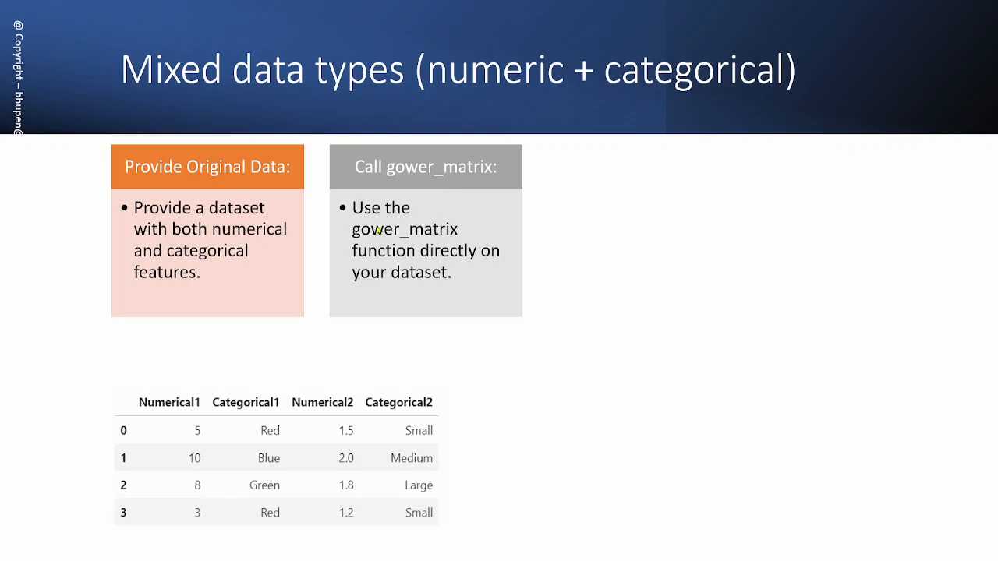
mouse_move(355, 397)
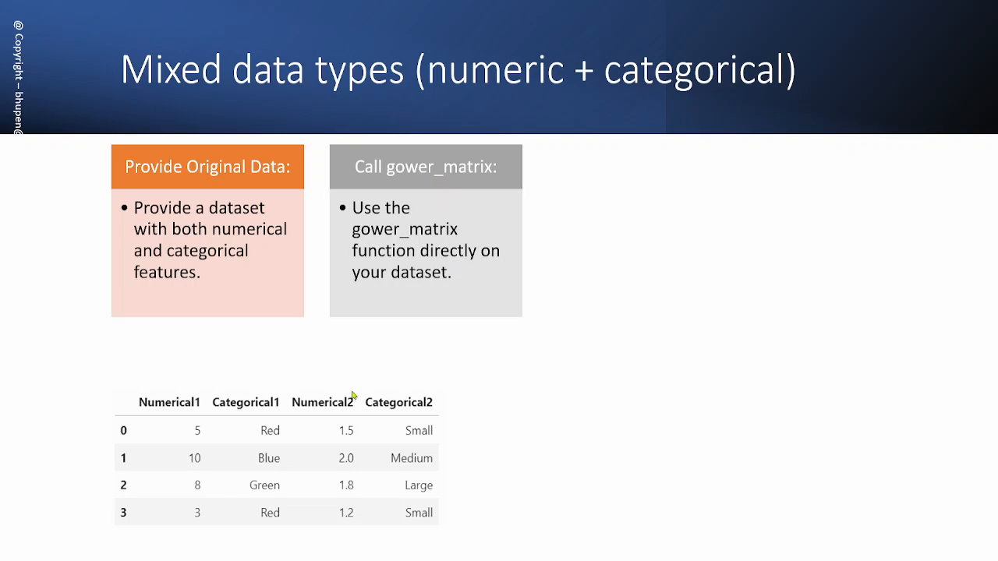
mouse_move(287, 415)
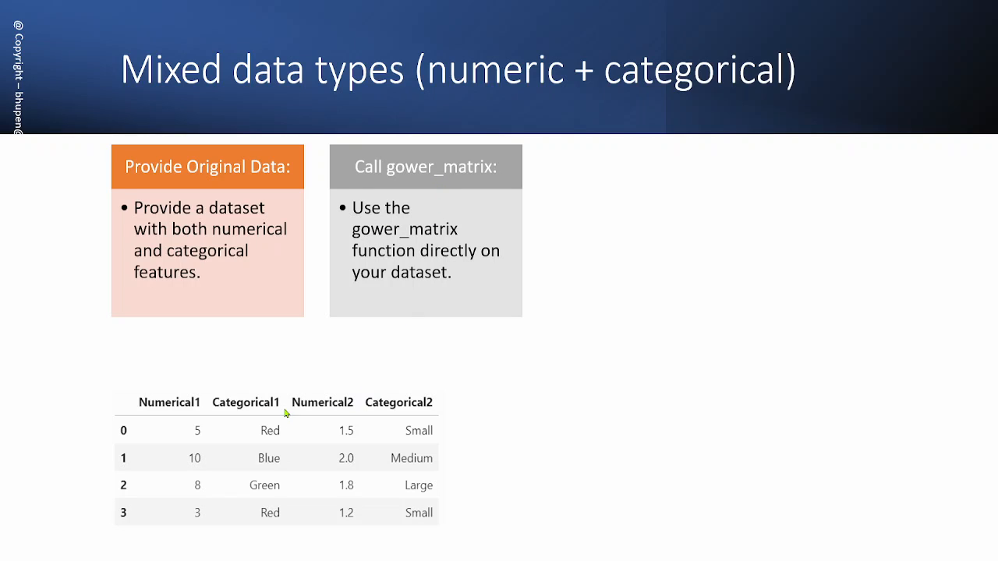
mouse_move(473, 196)
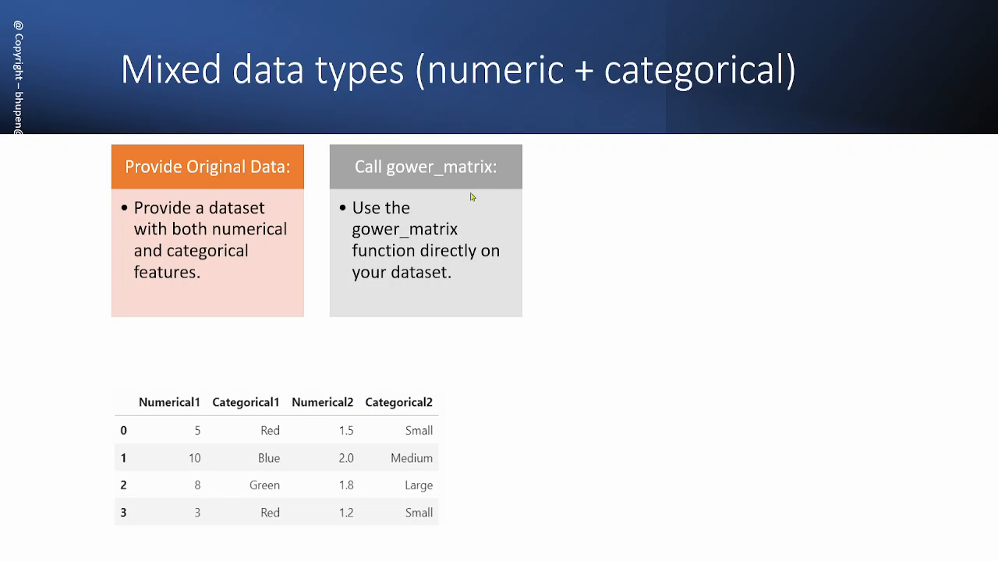
mouse_move(296, 365)
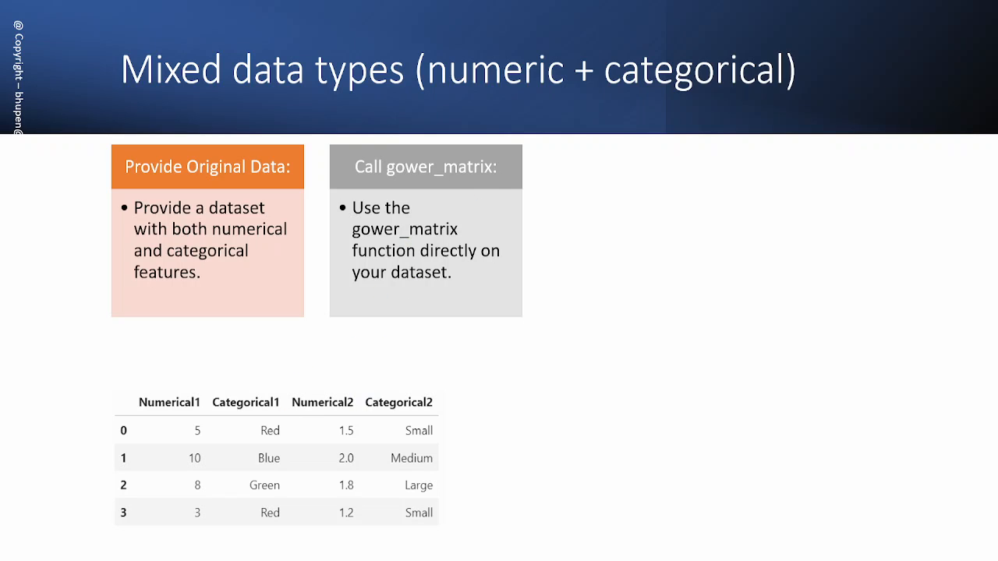
mouse_move(574, 387)
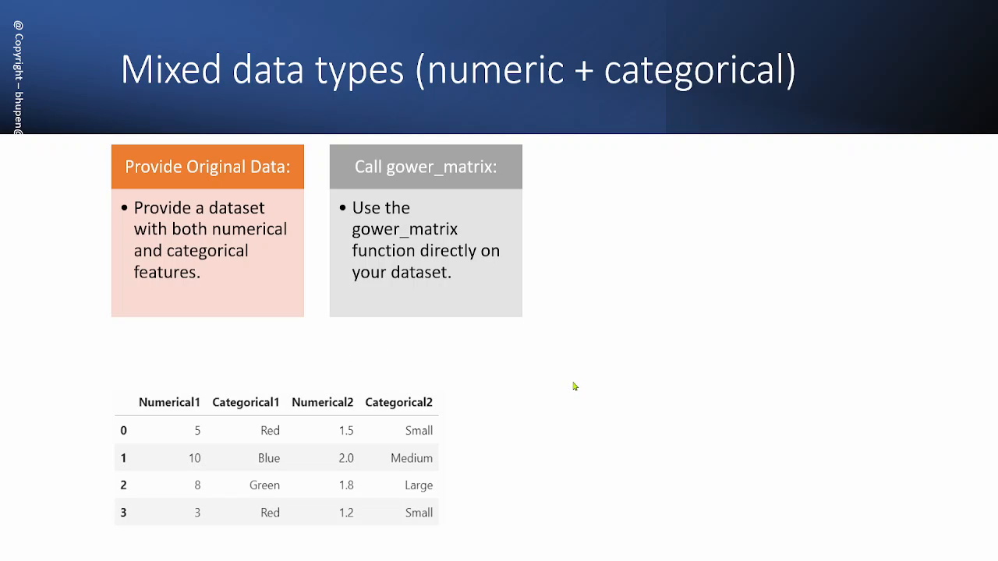
mouse_move(527, 402)
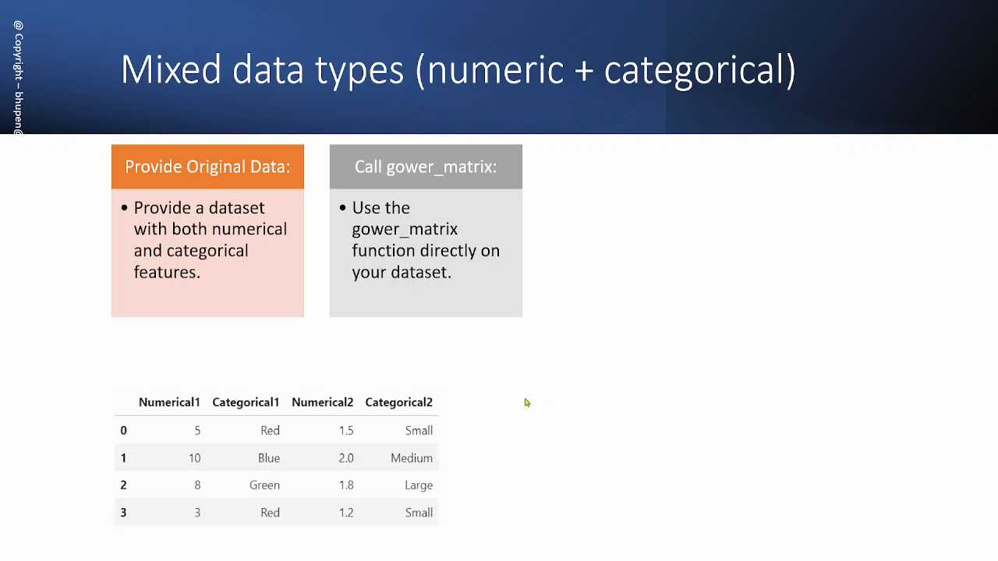
mouse_move(368, 429)
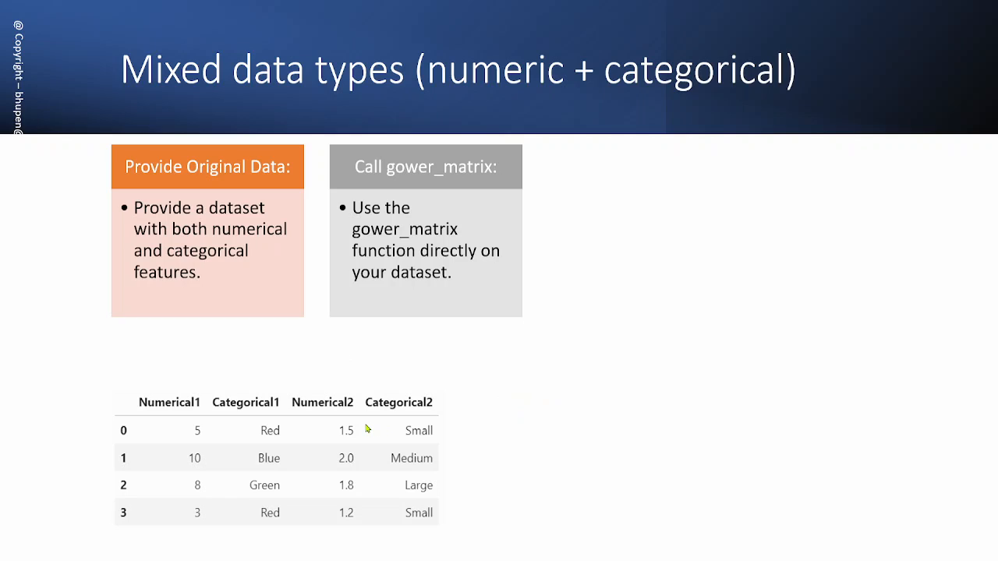
mouse_move(368, 431)
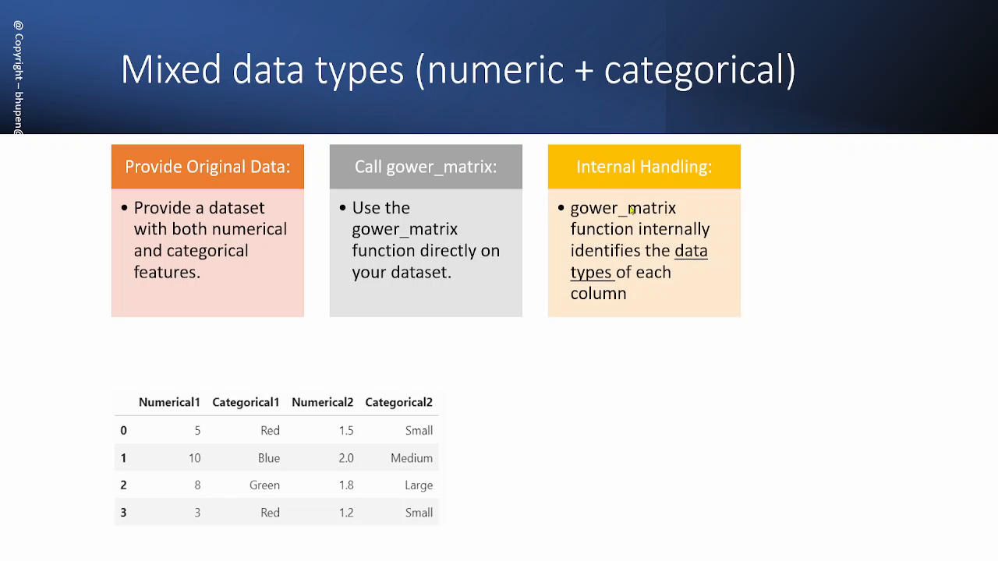
mouse_move(646, 285)
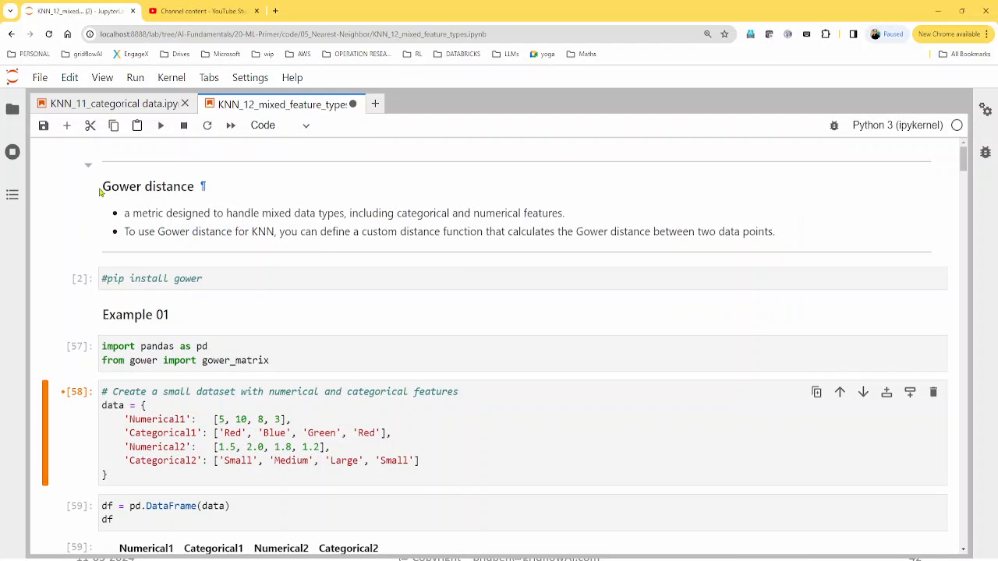
mouse_move(165, 187)
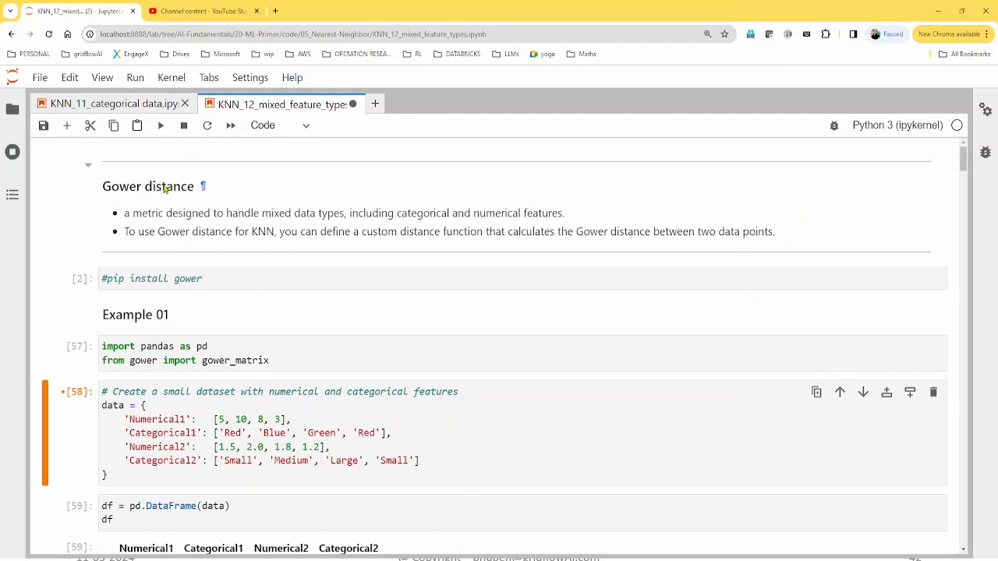
mouse_move(178, 268)
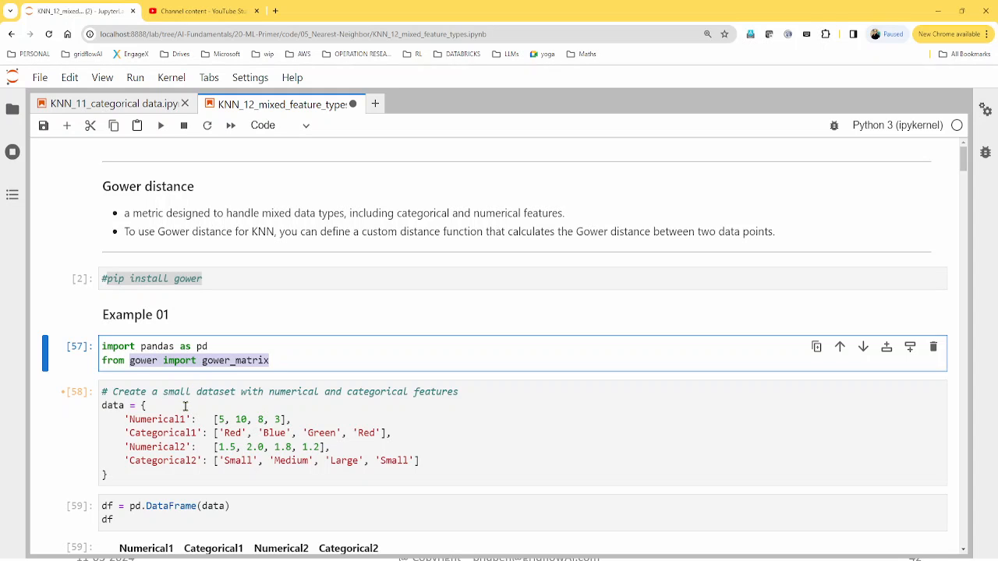
Step: Scroll from Example 01's 4×4 mixed-feature Gower matrix down to Example 02's ordinal-string matrix
scroll(down, 3)
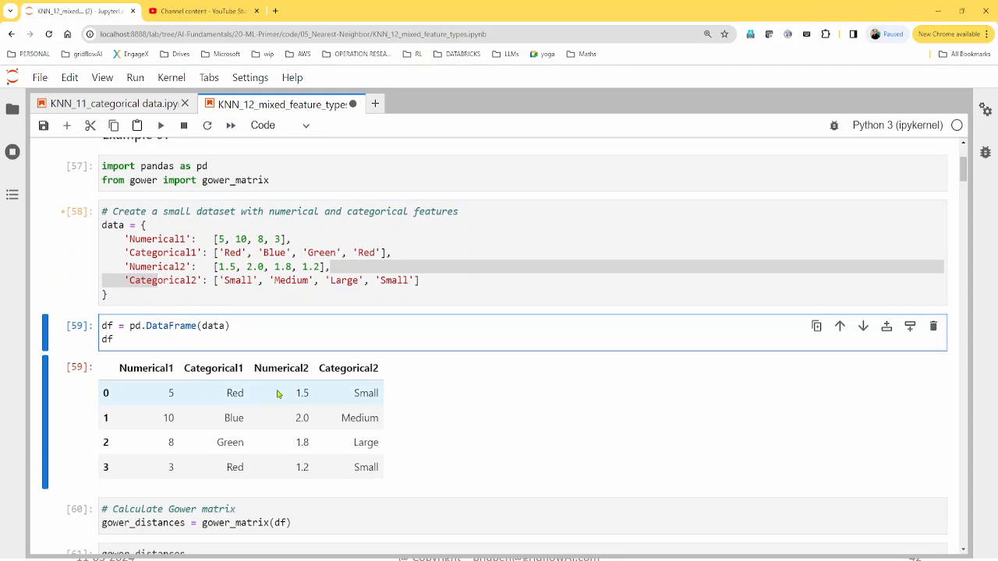
scroll(down, 3)
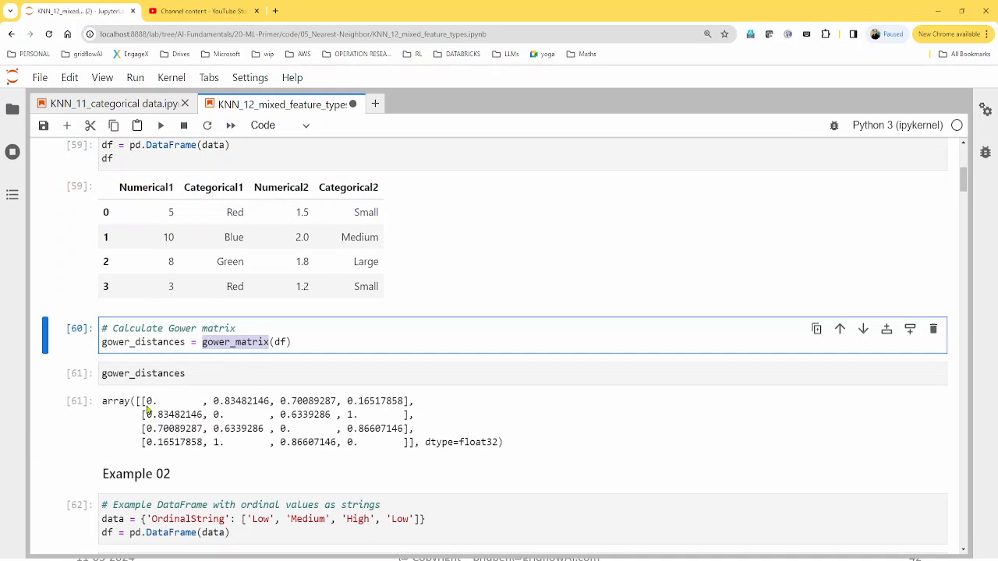
mouse_move(252, 435)
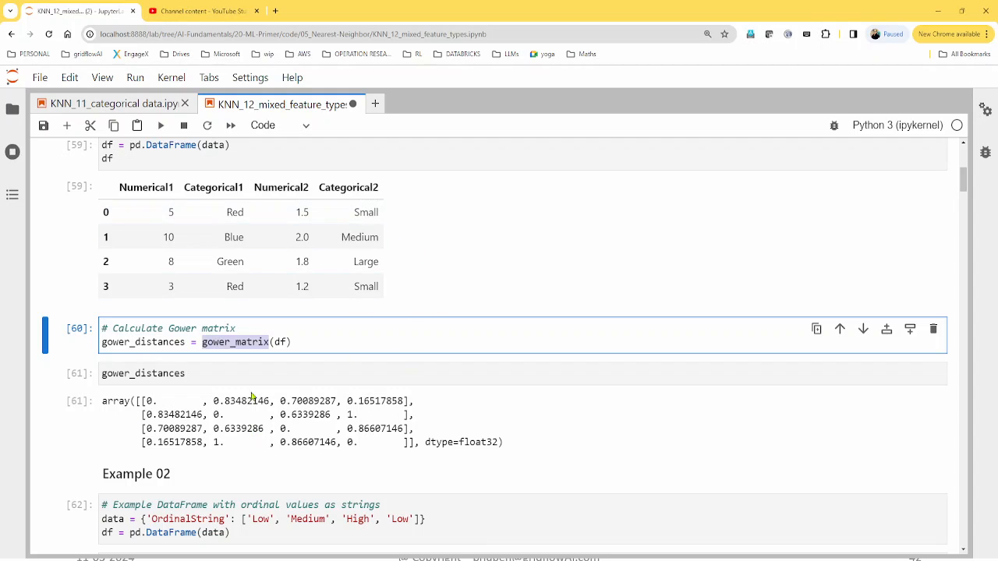
mouse_move(352, 287)
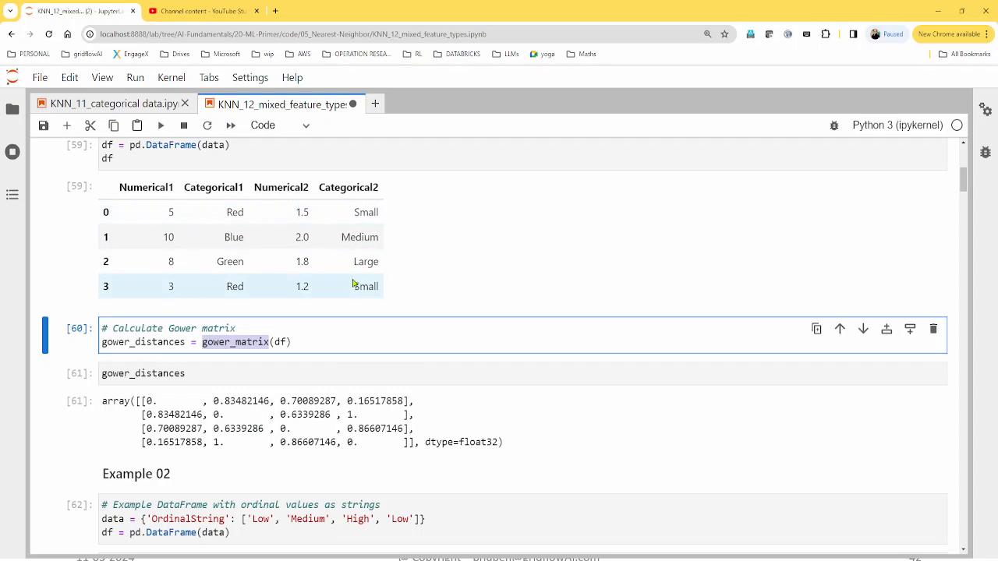
scroll(down, 3)
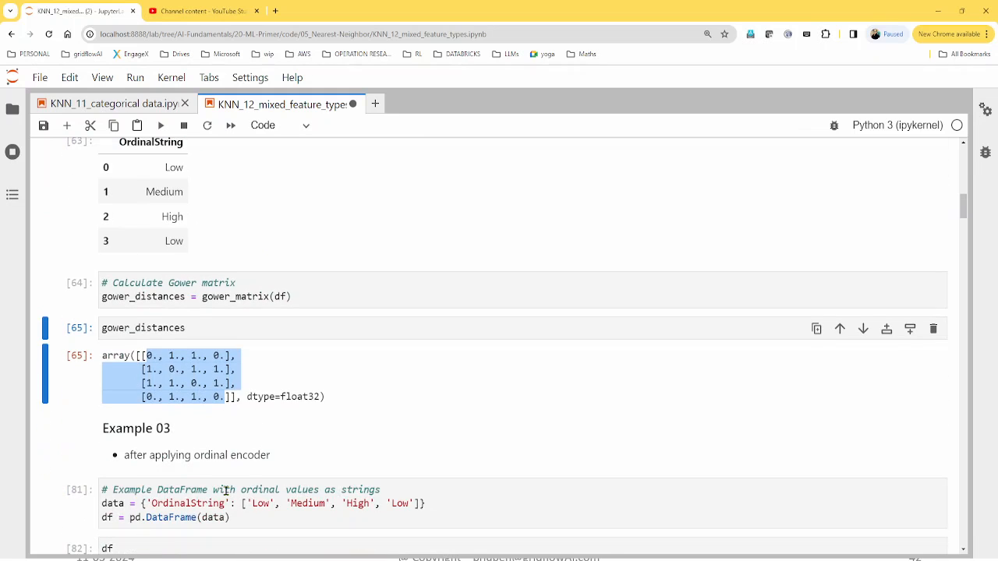
Step: Highlight Example 03's Low/Medium/High→2,4,6 mapping, its gower_matrix call and the 0/0.5/1 output
scroll(down, 3)
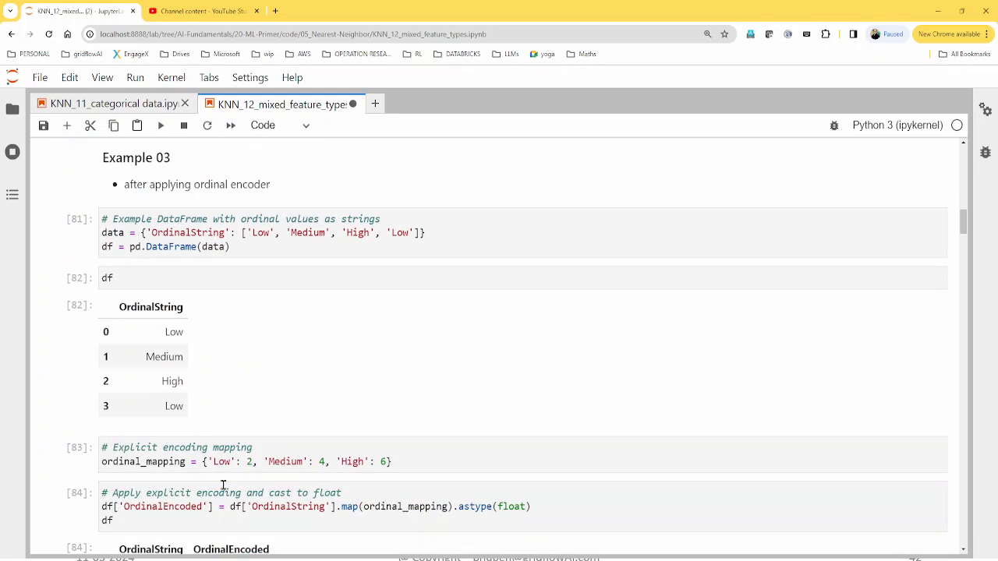
click(250, 461)
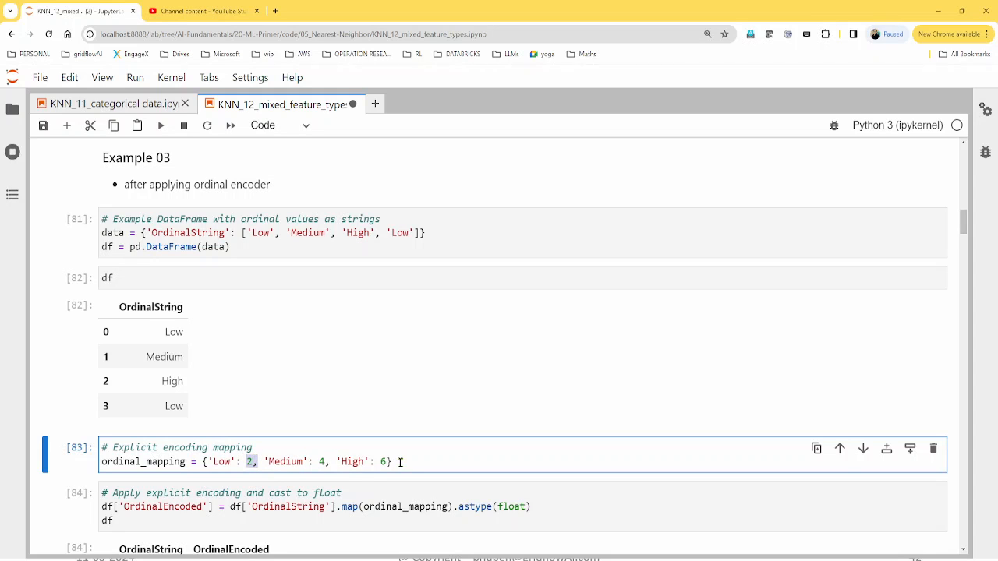
scroll(down, 3)
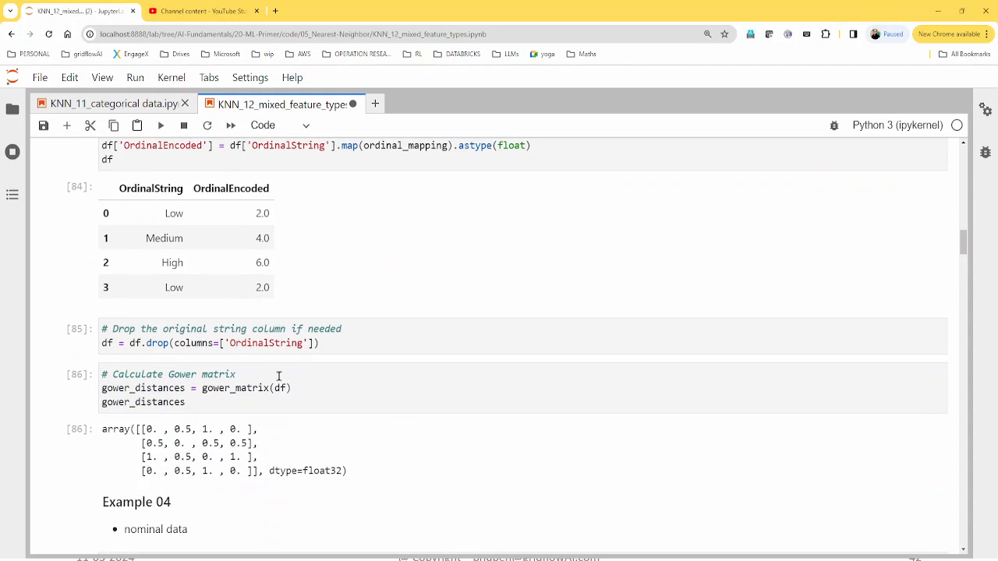
double_click(234, 388)
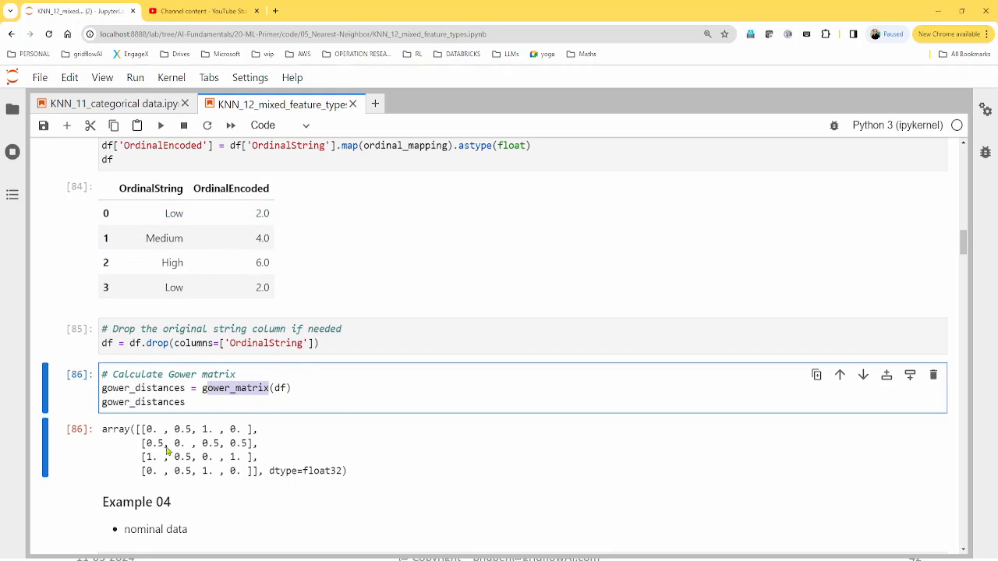
drag(165, 443, 259, 476)
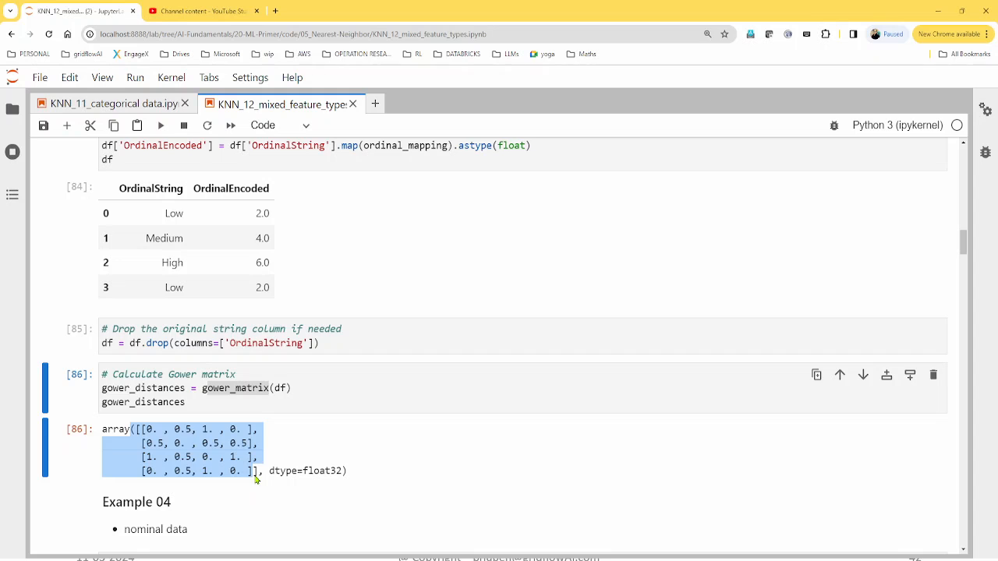
Step: Scroll through Example 04's random city samples to the 10×10 Gower matrix of zeros and ones
scroll(down, 3)
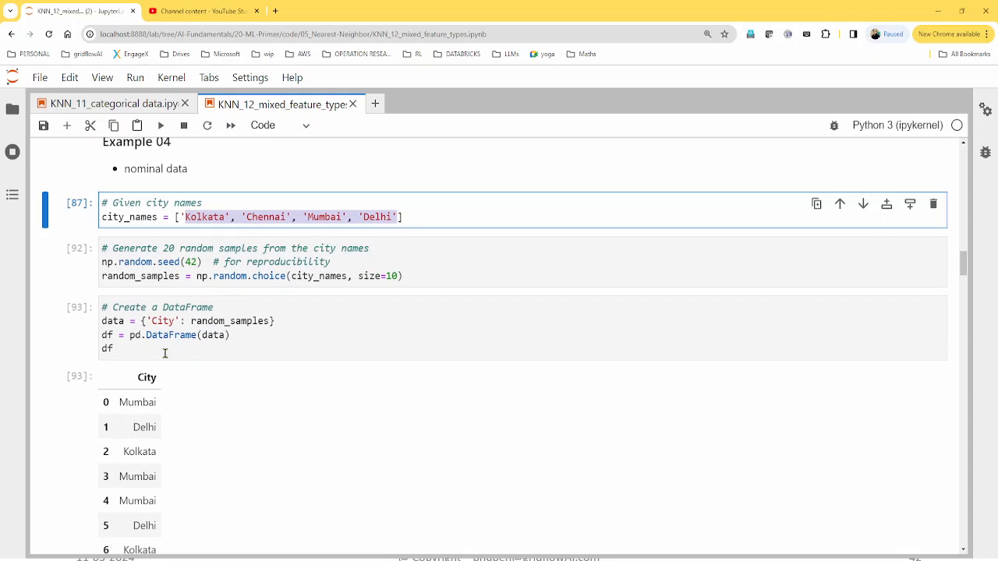
scroll(down, 3)
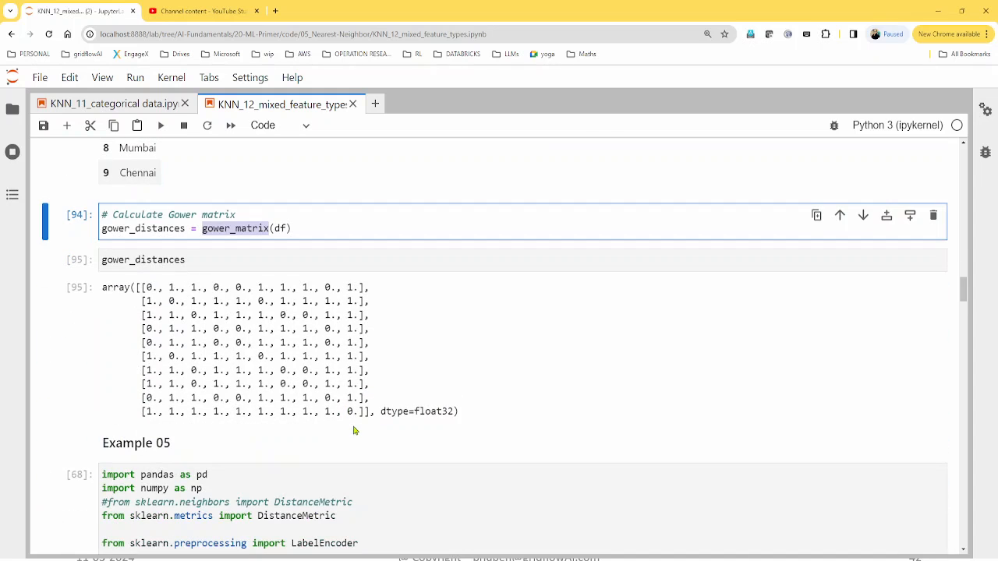
mouse_move(277, 349)
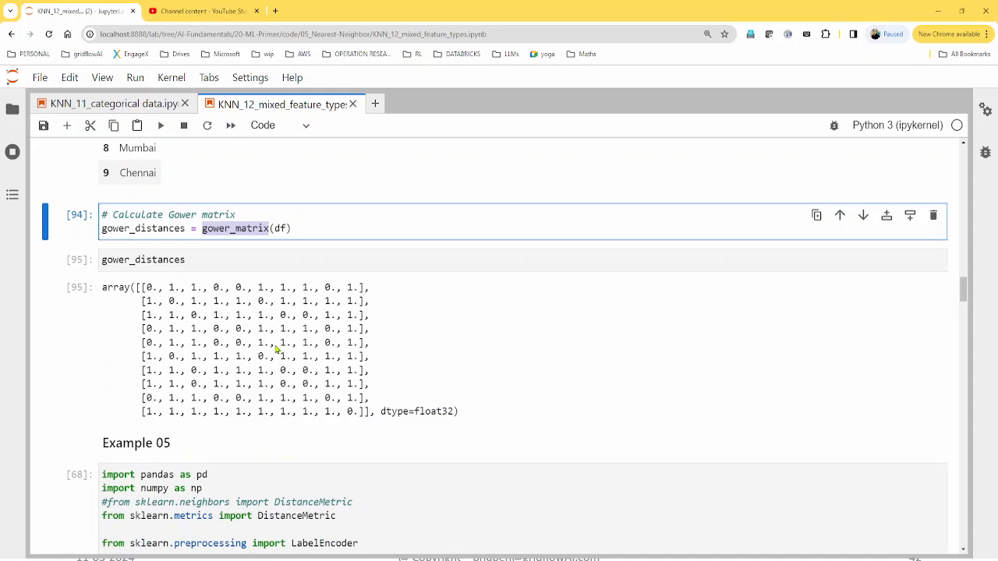
mouse_move(272, 362)
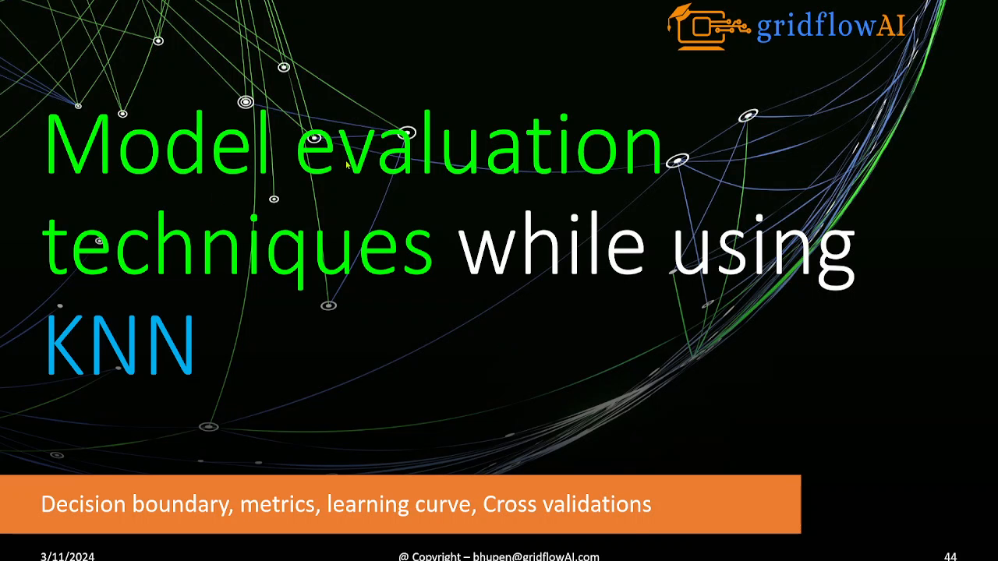
mouse_move(442, 291)
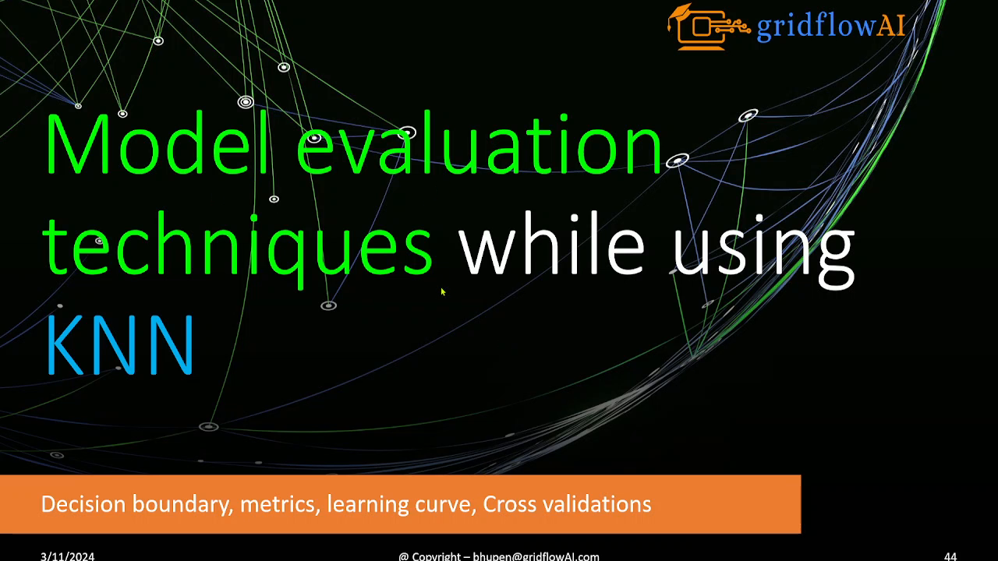
mouse_move(404, 224)
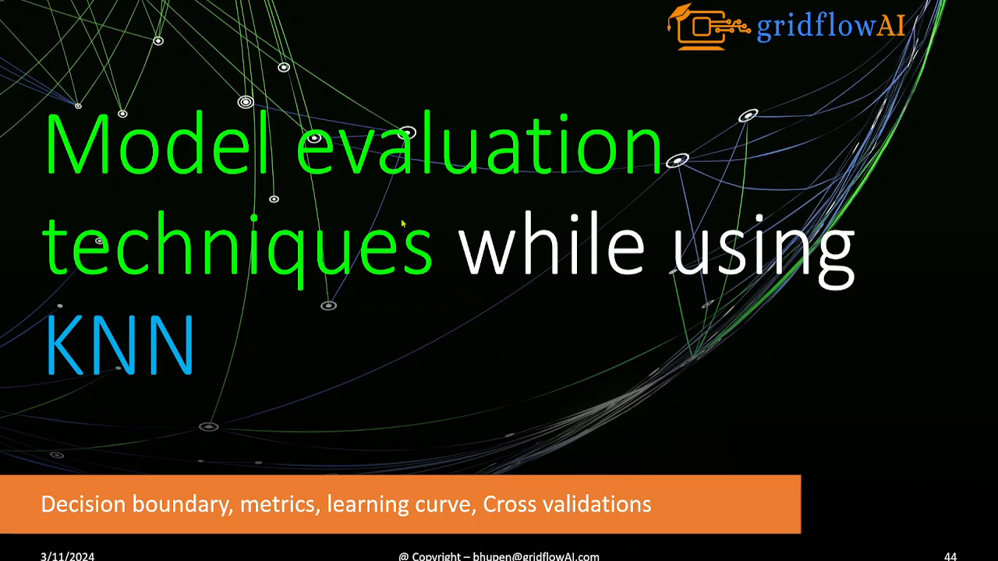
mouse_move(226, 273)
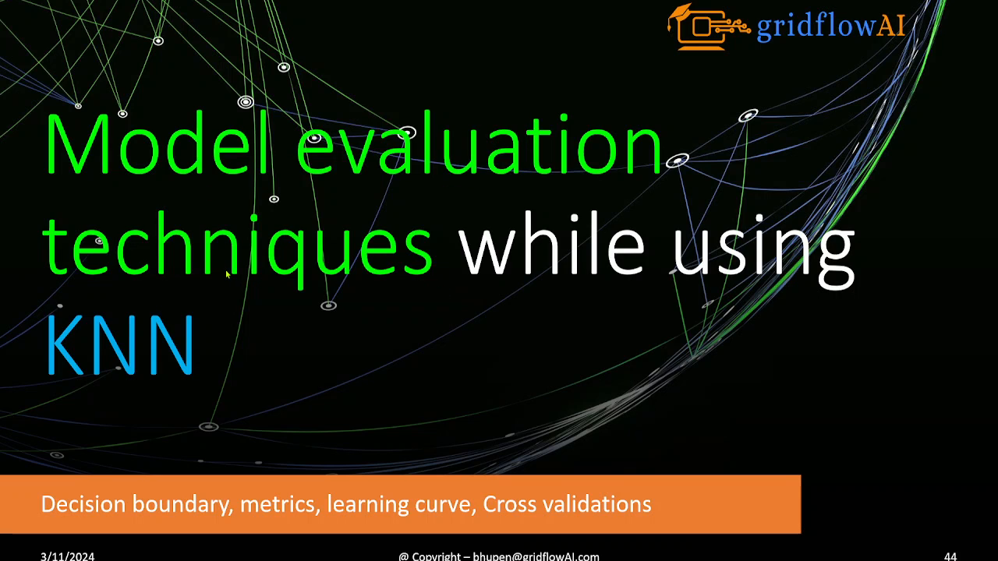
mouse_move(134, 344)
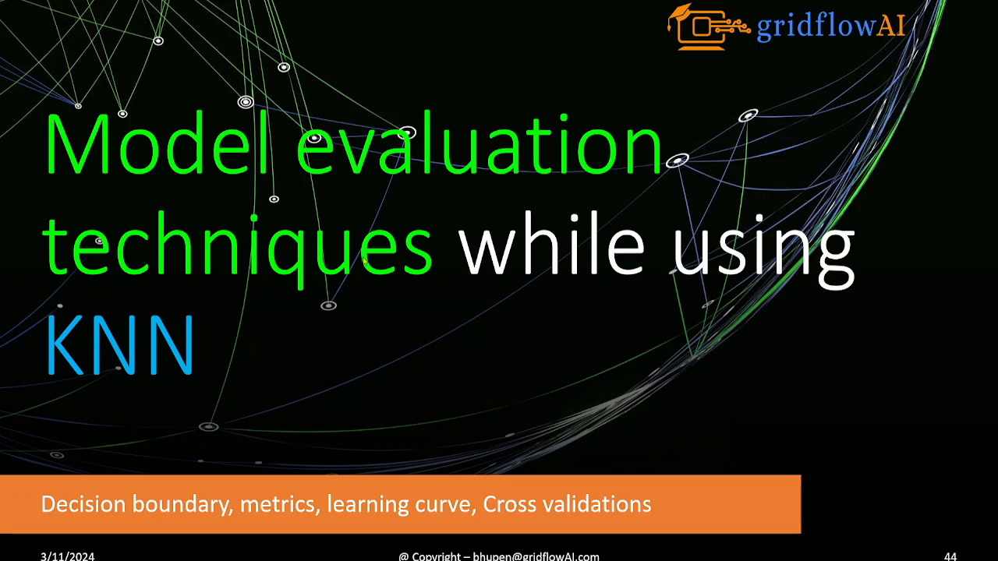
mouse_move(215, 343)
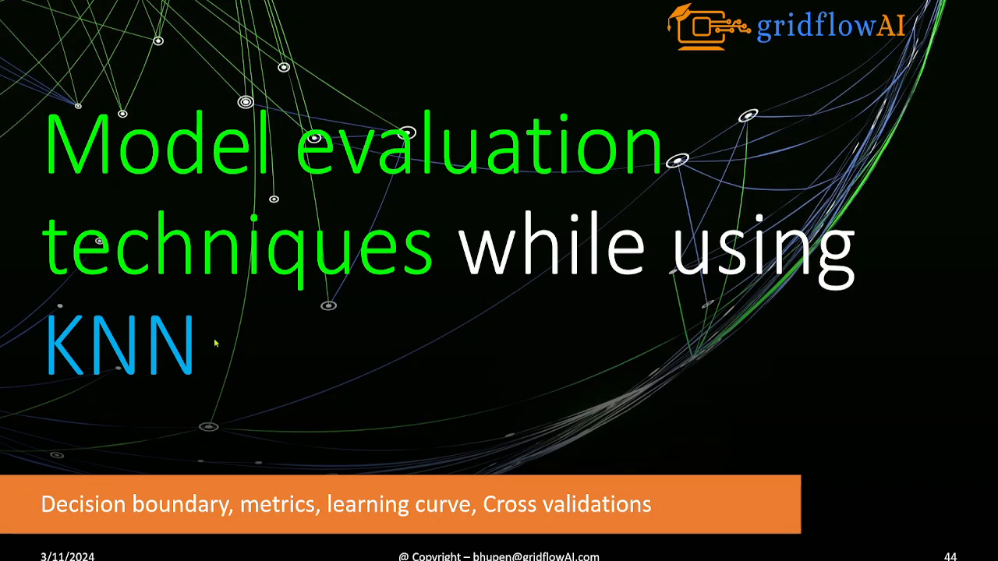